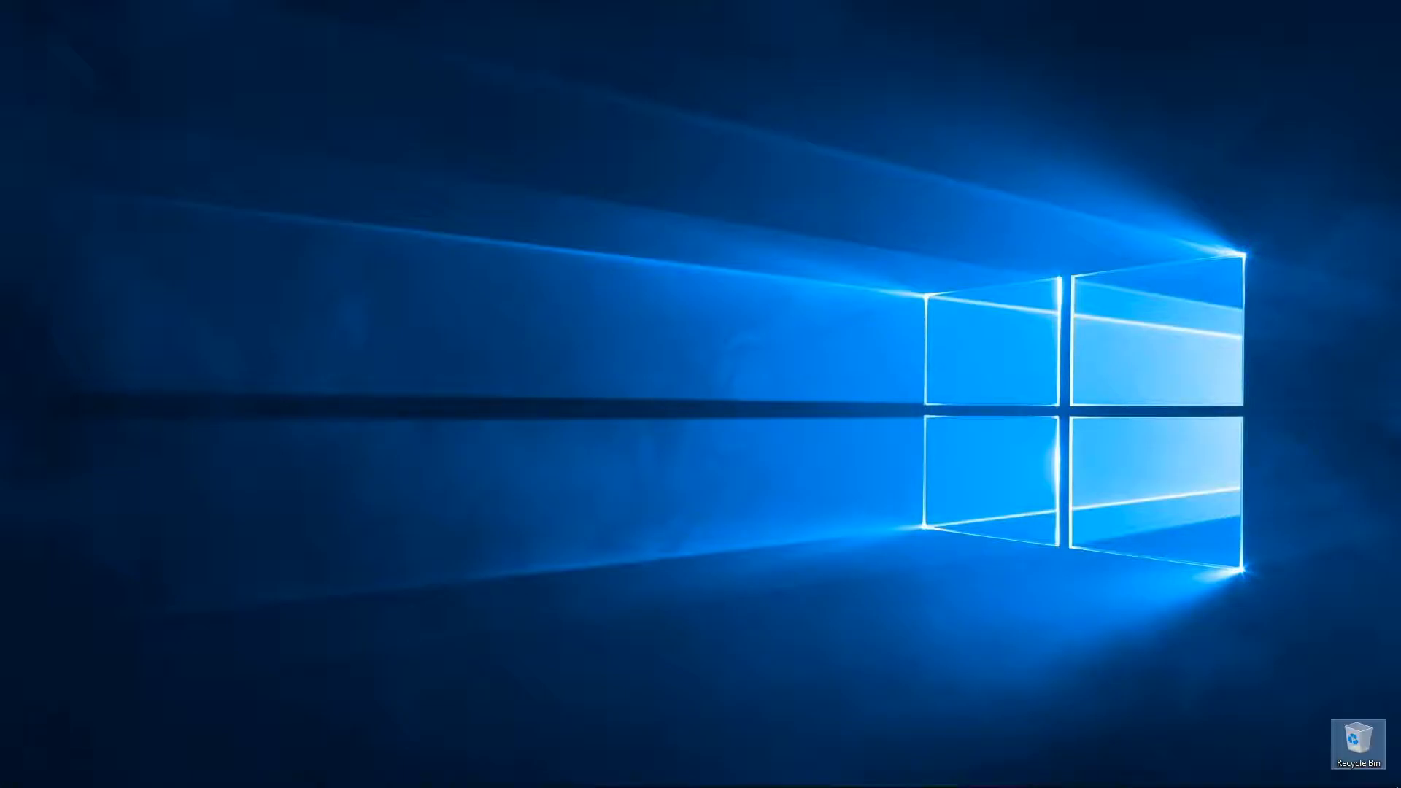
Launch ELITE HOME GV from the Windows 10 Start menu.
{"action": "left_click", "coordinate": [13, 752]}
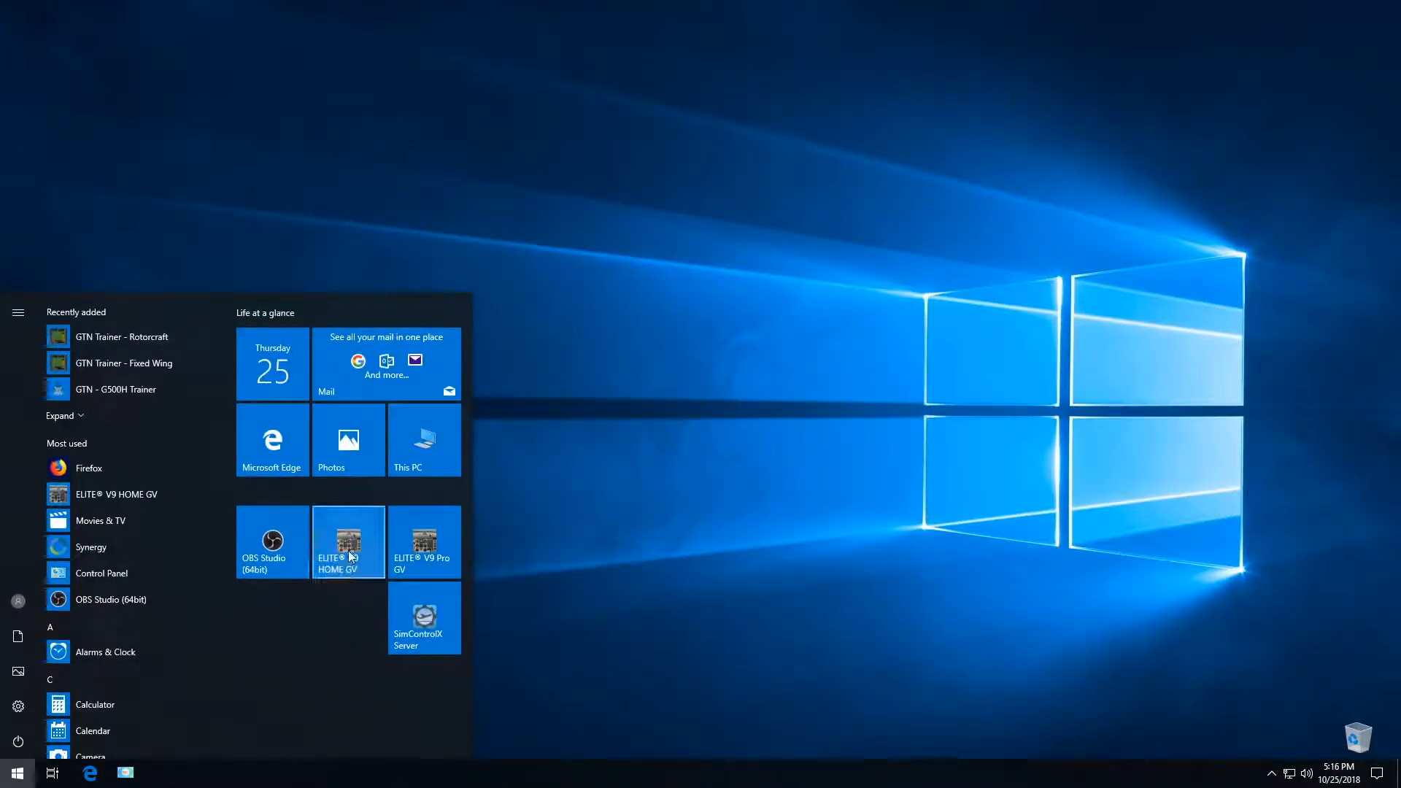
{"action": "left_click", "coordinate": [349, 541]}
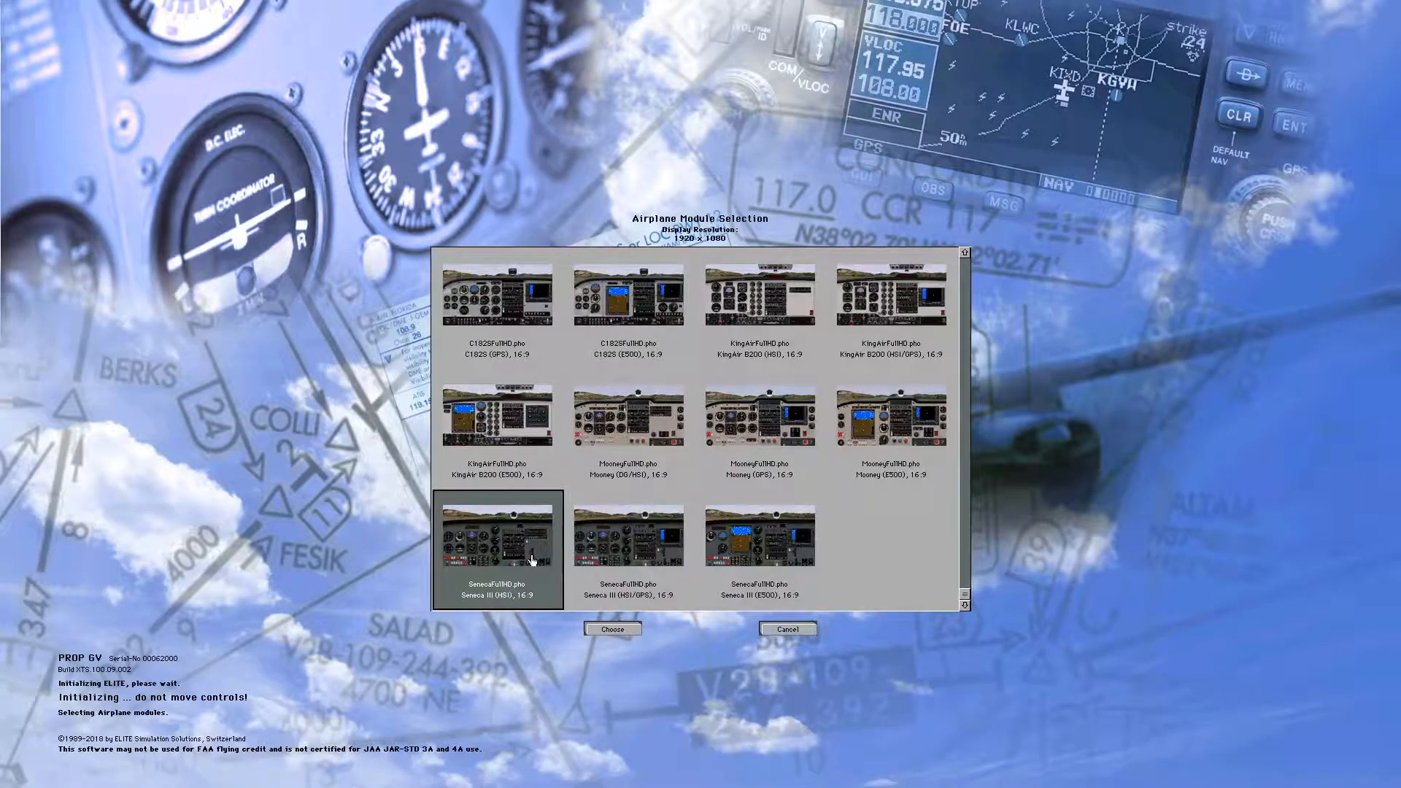
Load the Seneca III (HSI) module and open the Configuration page.
{"action": "left_click", "coordinate": [613, 629]}
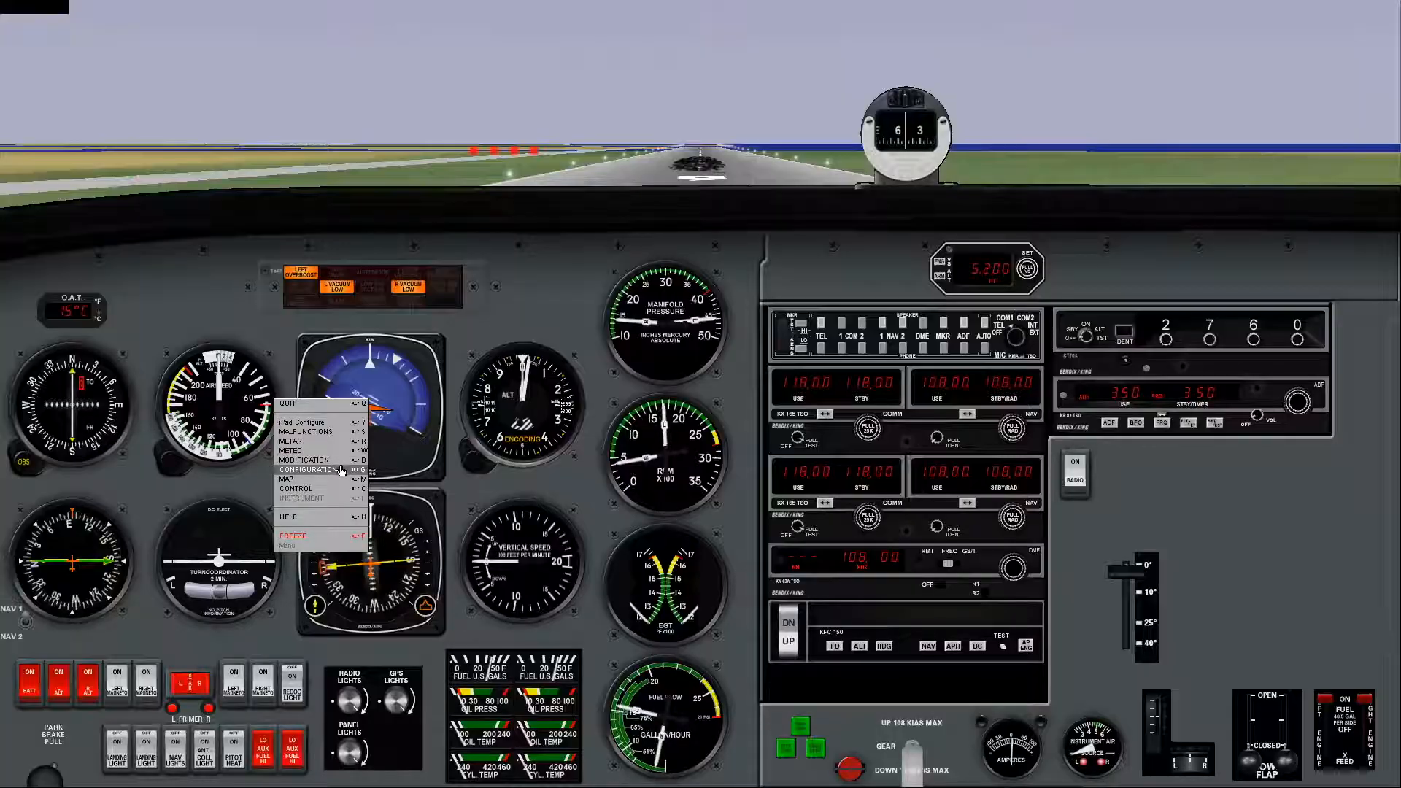
{"action": "left_click", "coordinate": [304, 469]}
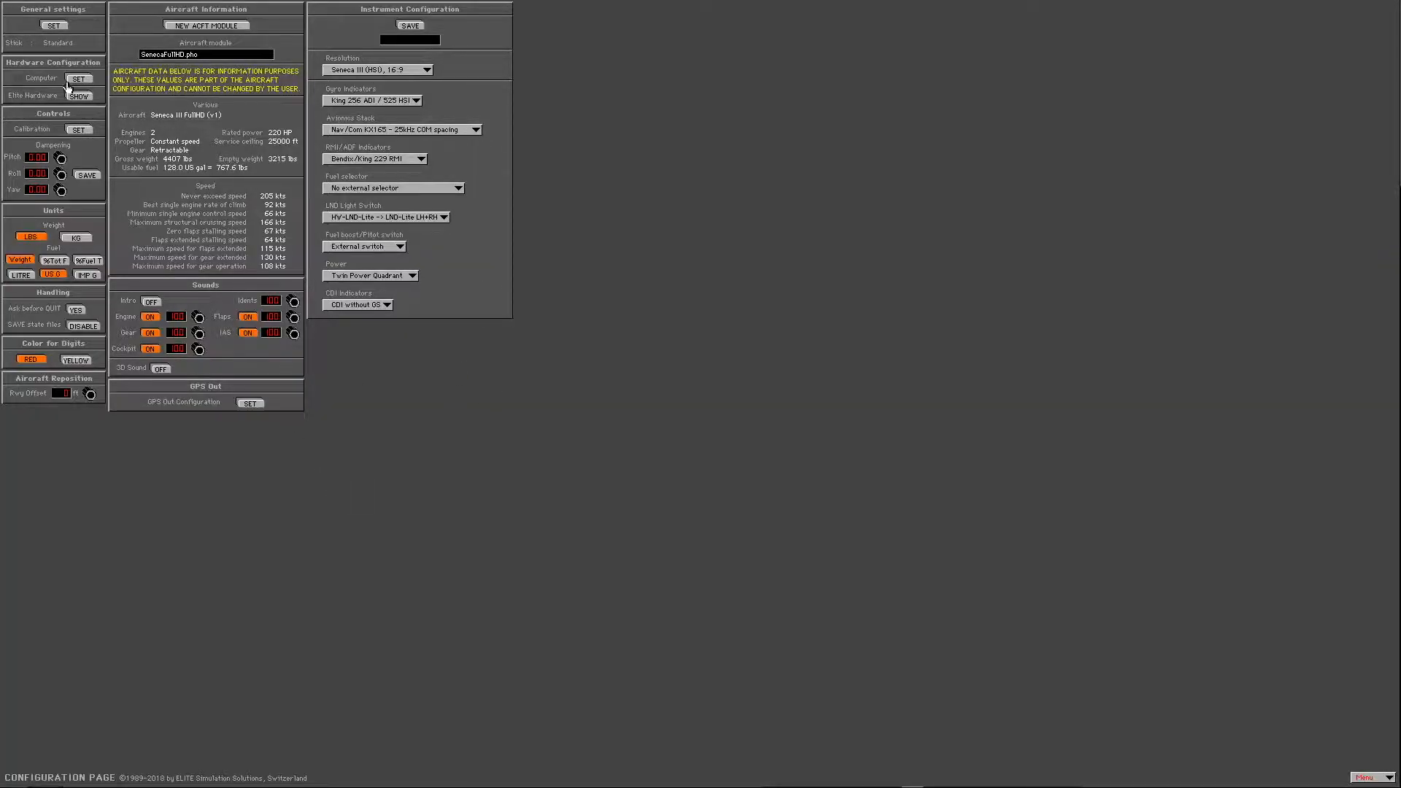
In Computer SET, change the COM port, scan, and select COM 3.
{"action": "left_click", "coordinate": [76, 77]}
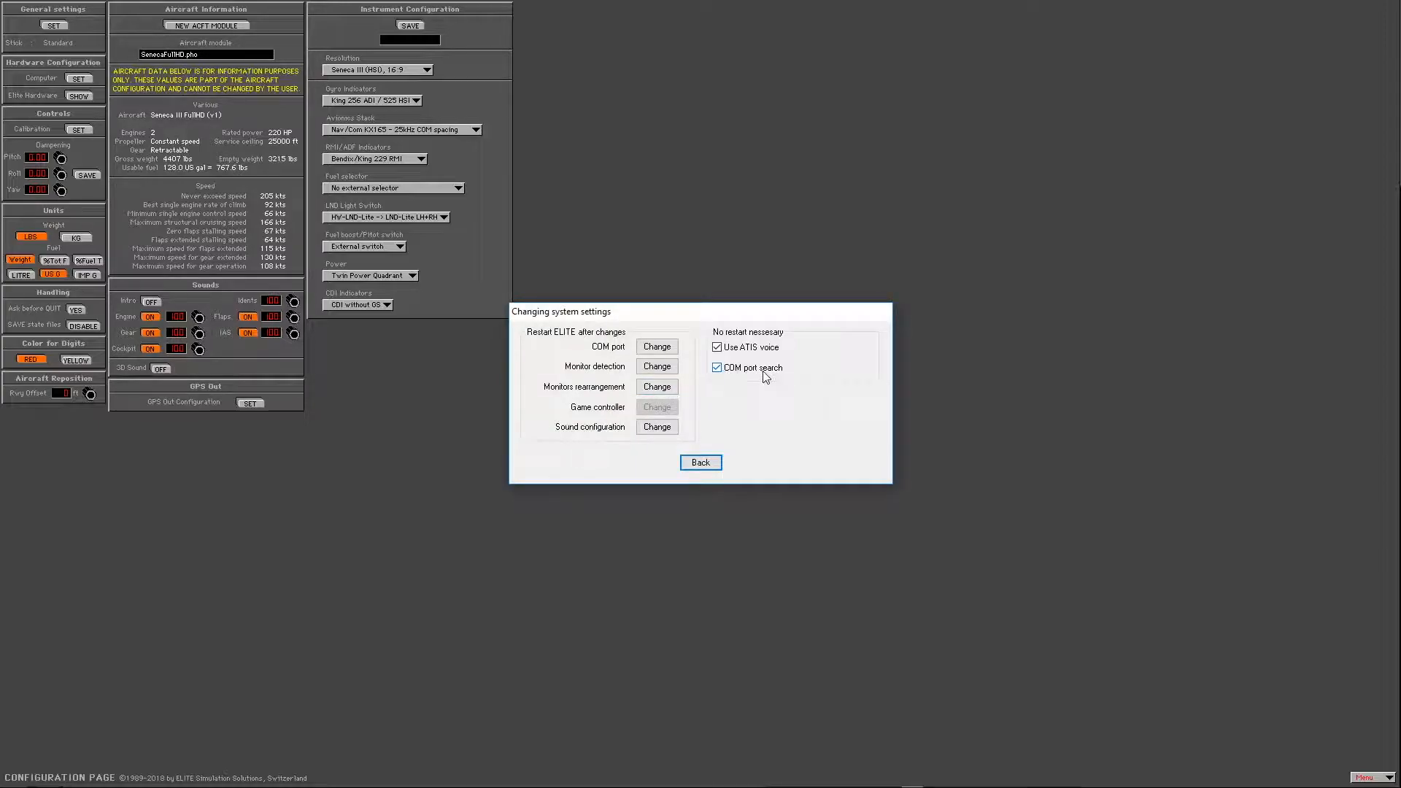
{"action": "left_click", "coordinate": [656, 346]}
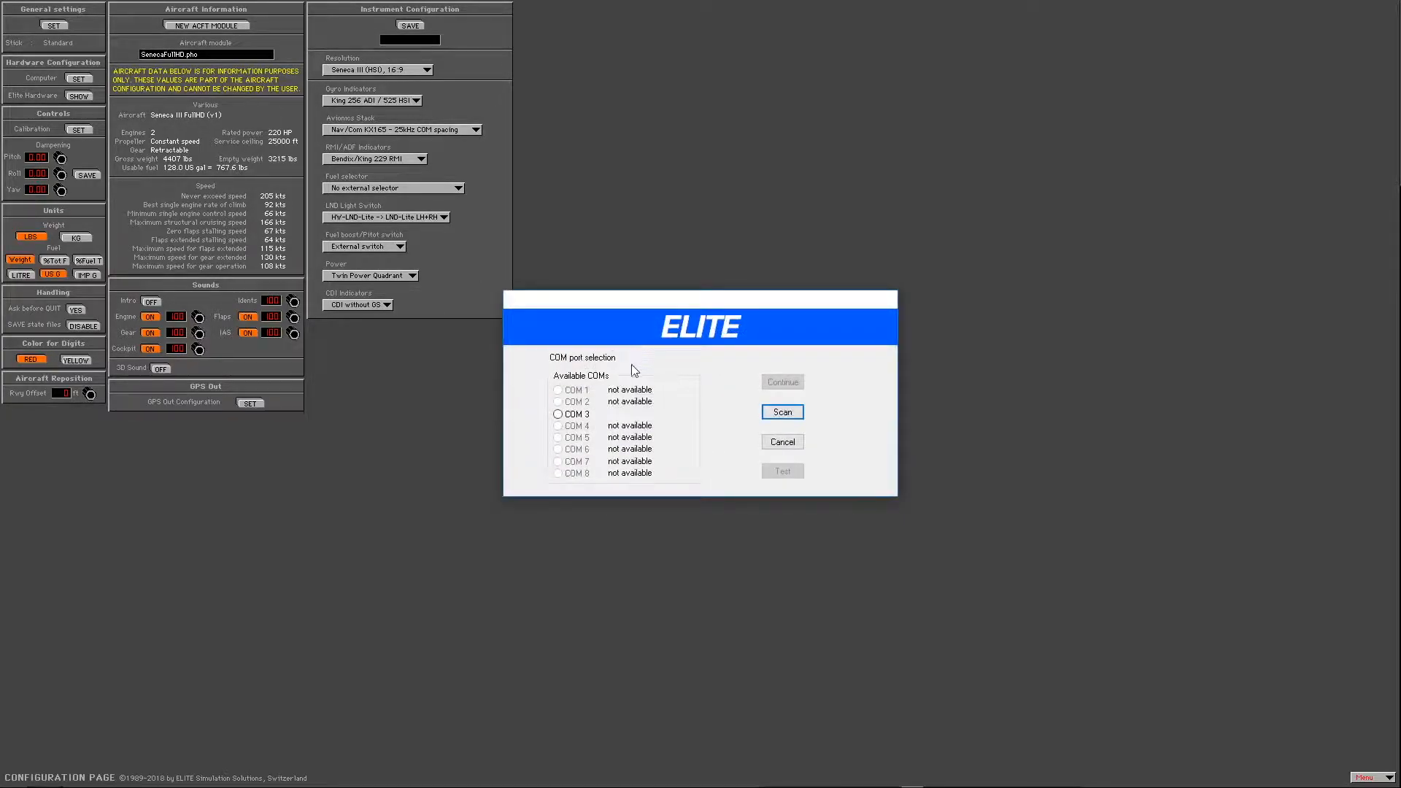
{"action": "mouse_move", "coordinate": [776, 418]}
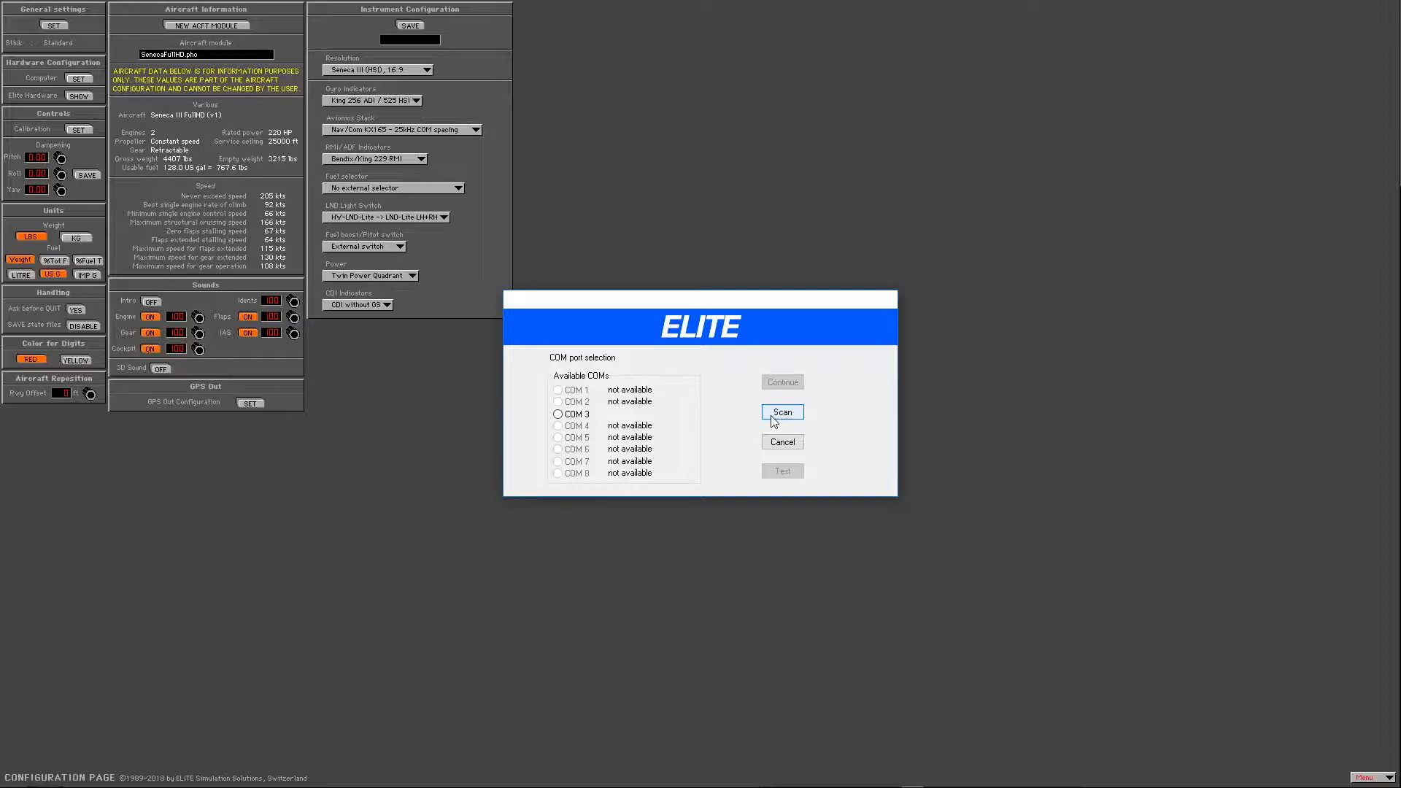
{"action": "left_click", "coordinate": [782, 412]}
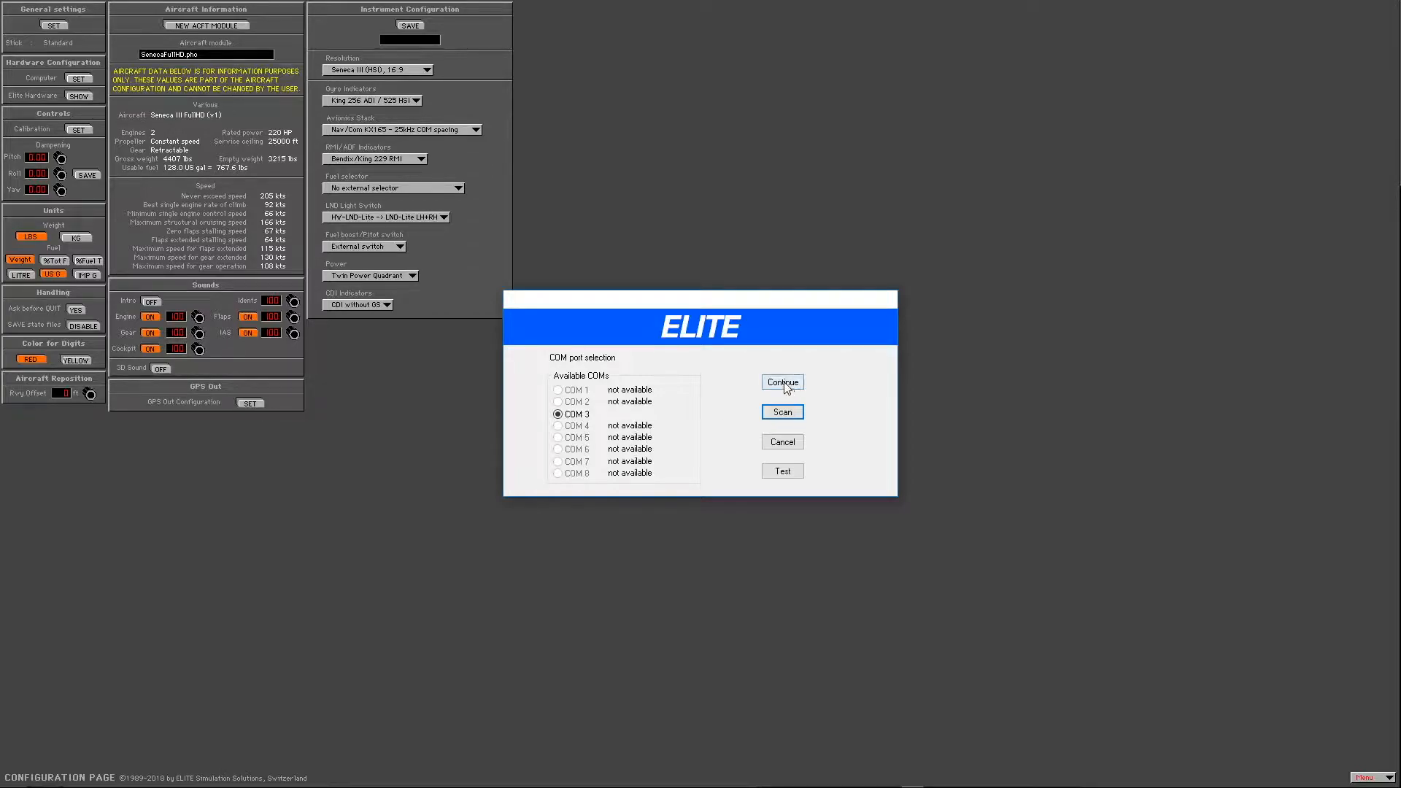
Confirm COM 3, acknowledge the restart notice, and SAVE/QUIT to the desktop.
{"action": "left_click", "coordinate": [783, 382]}
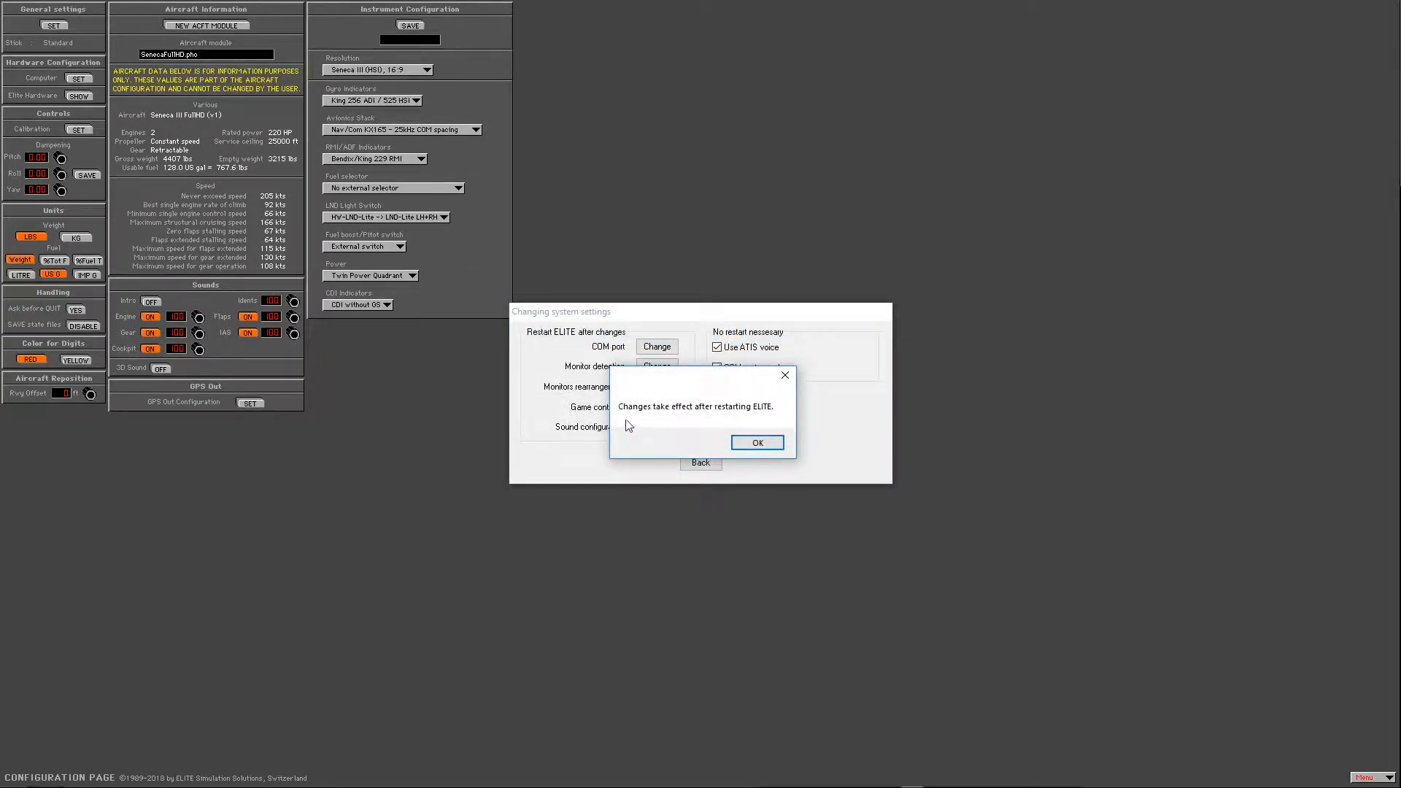
{"action": "left_click", "coordinate": [758, 443]}
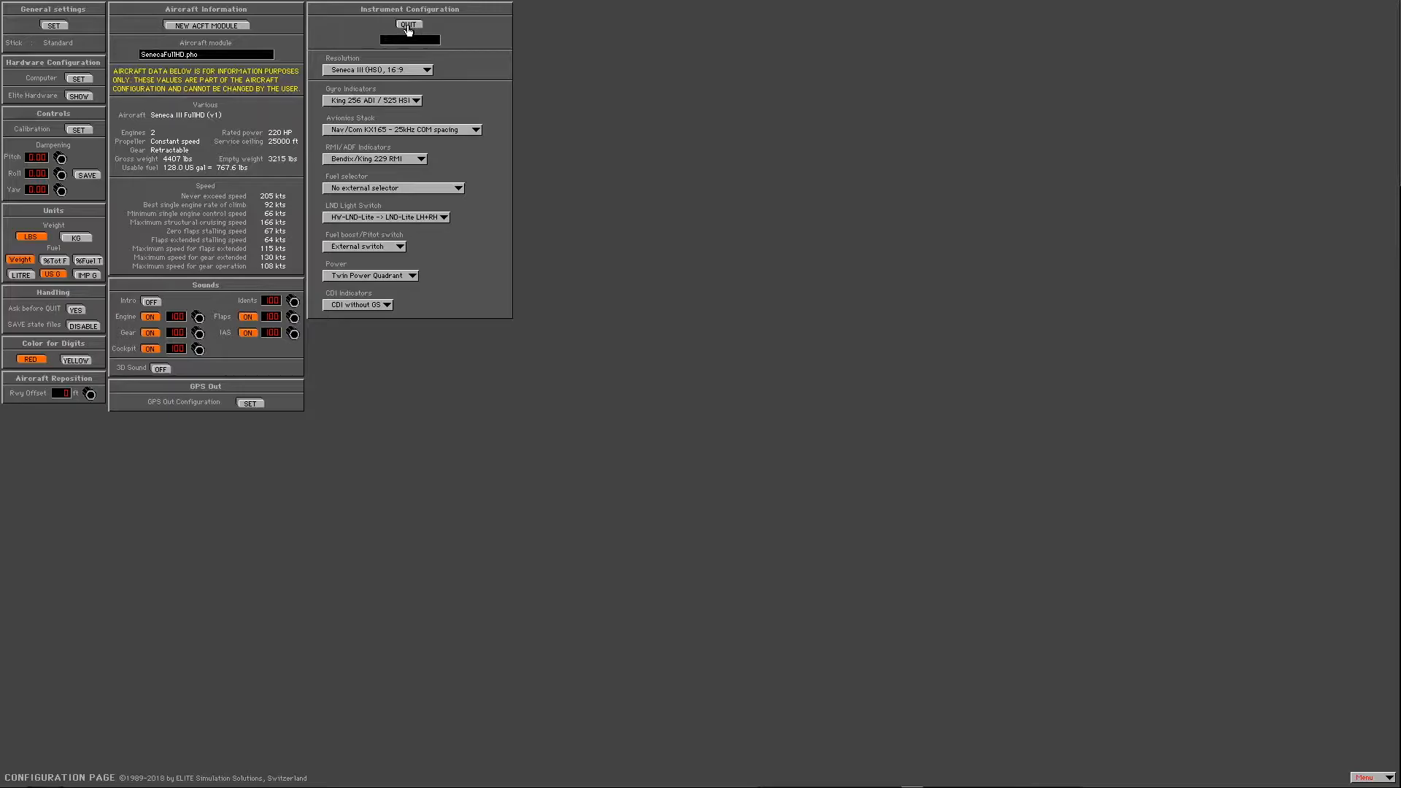
{"action": "left_click", "coordinate": [421, 27]}
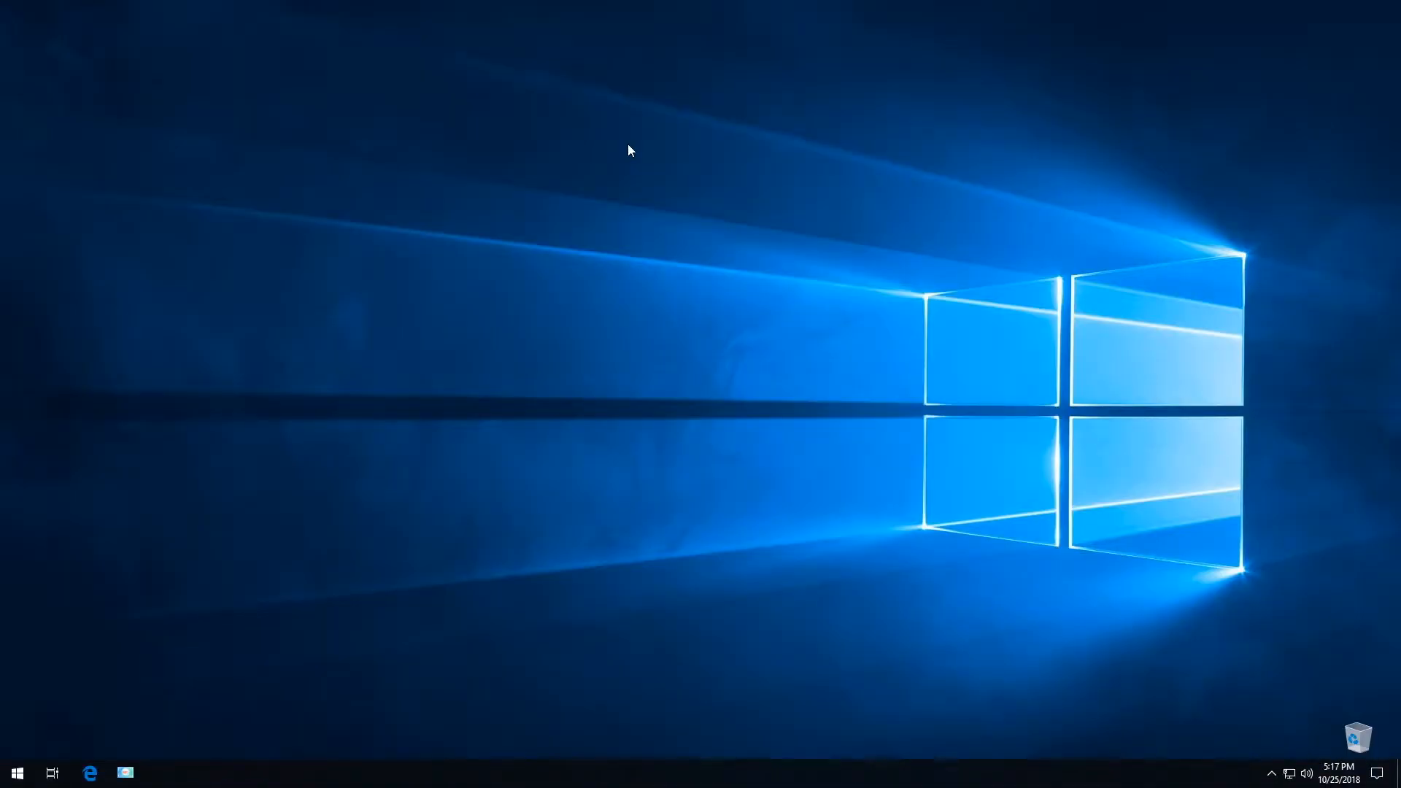